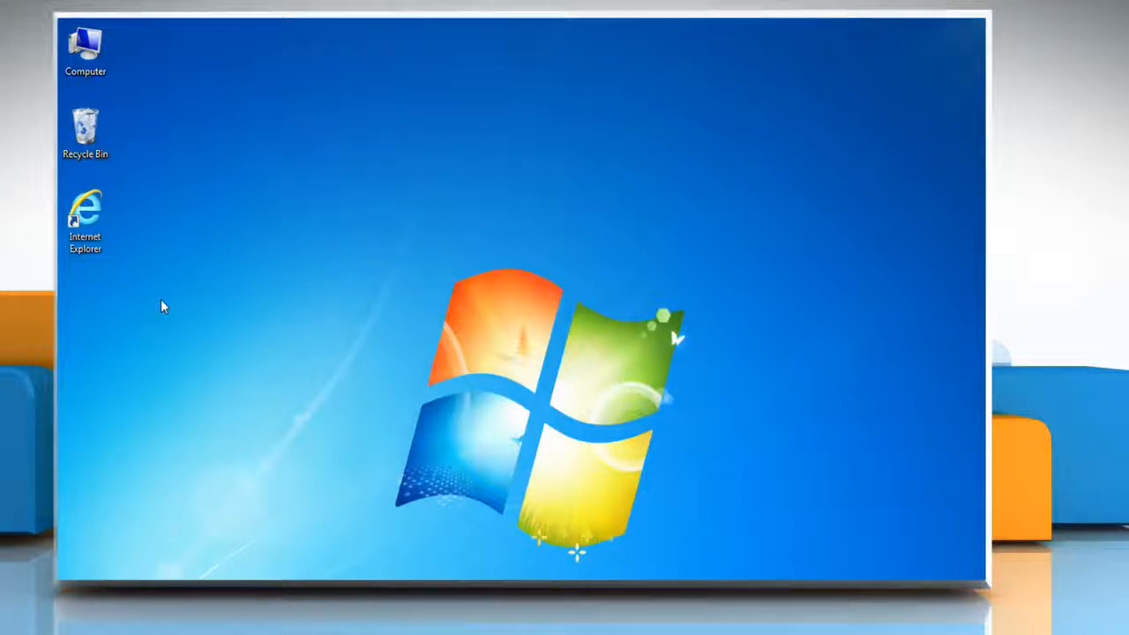
mouse_move(110, 247)
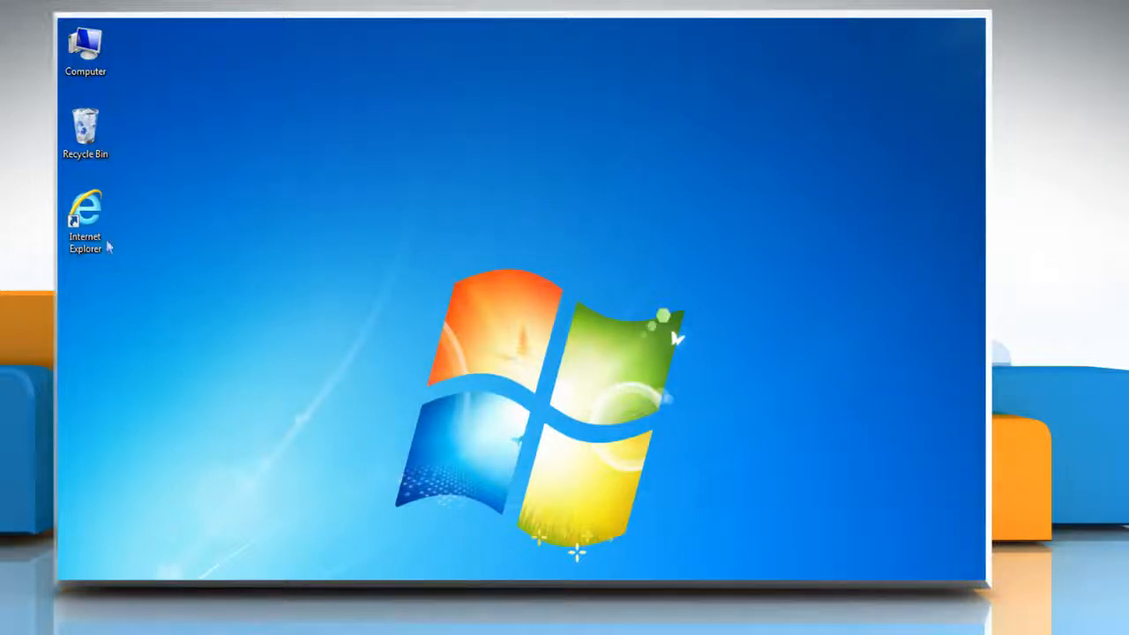
Launch Internet Explorer, go to Google+ and sign in with the first account.
double_click(84, 216)
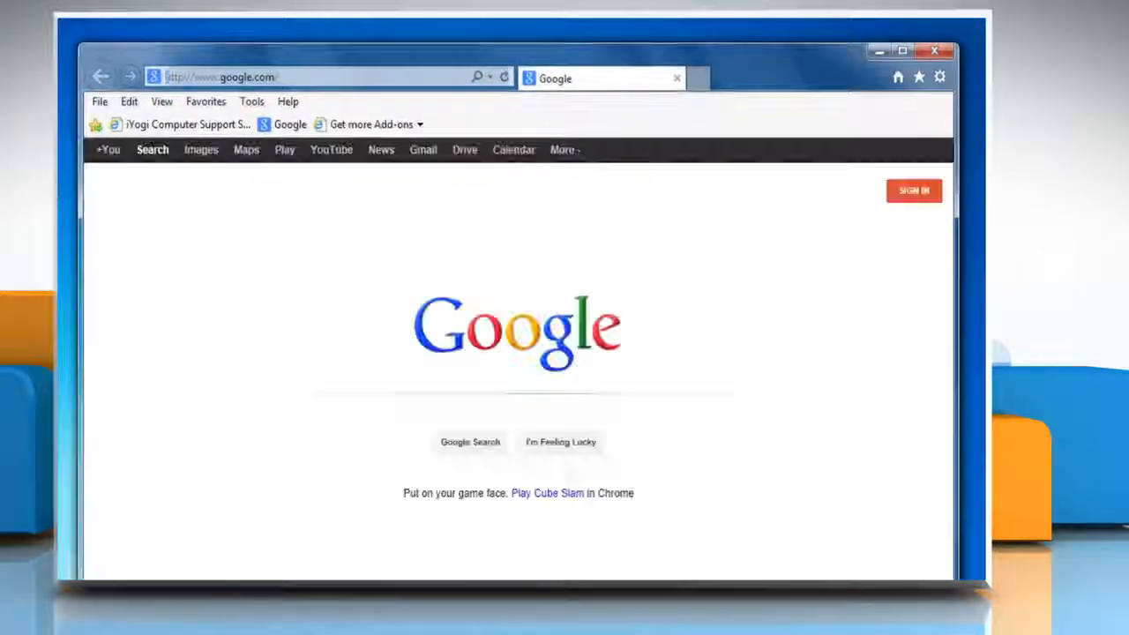
type("plus")
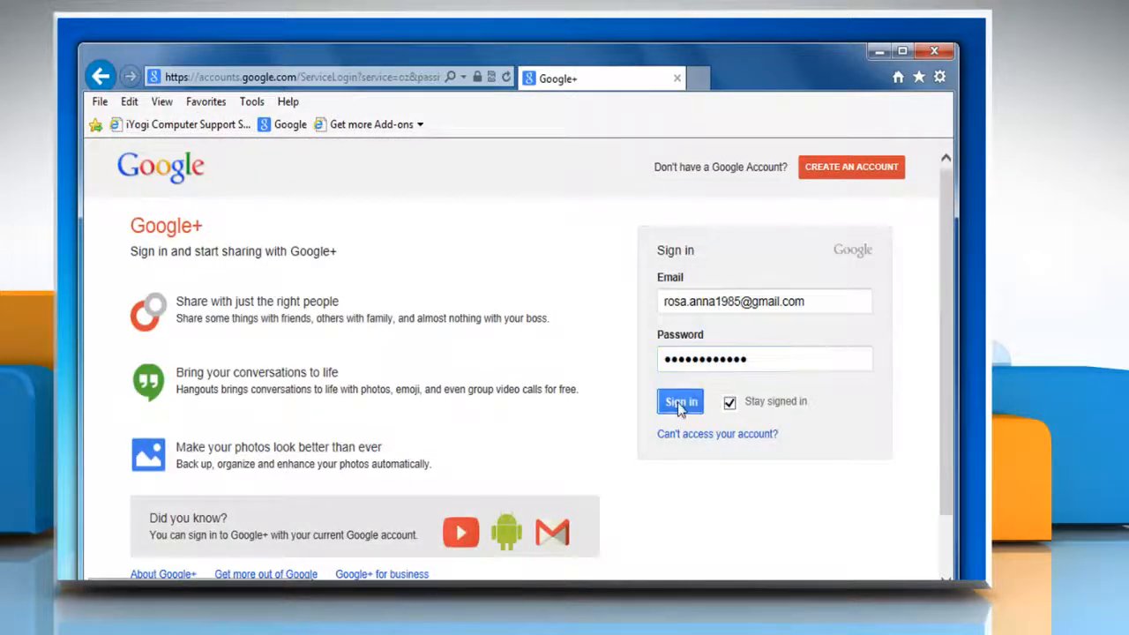
left_click(680, 401)
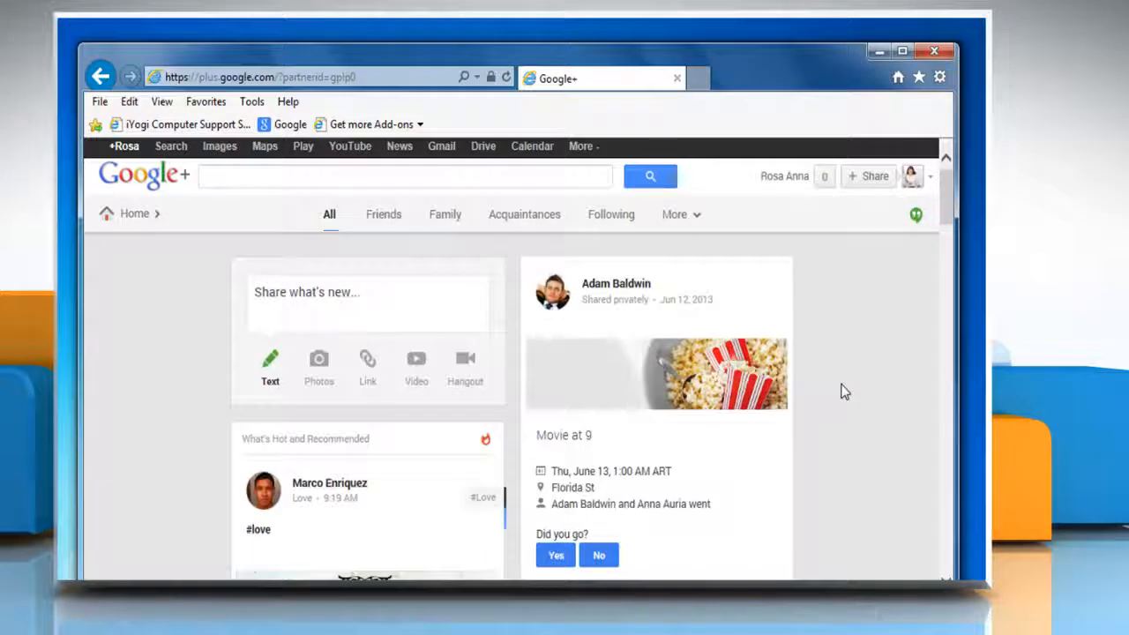
Add a second Google account from the profile menu and sign in with its credentials.
left_click(784, 175)
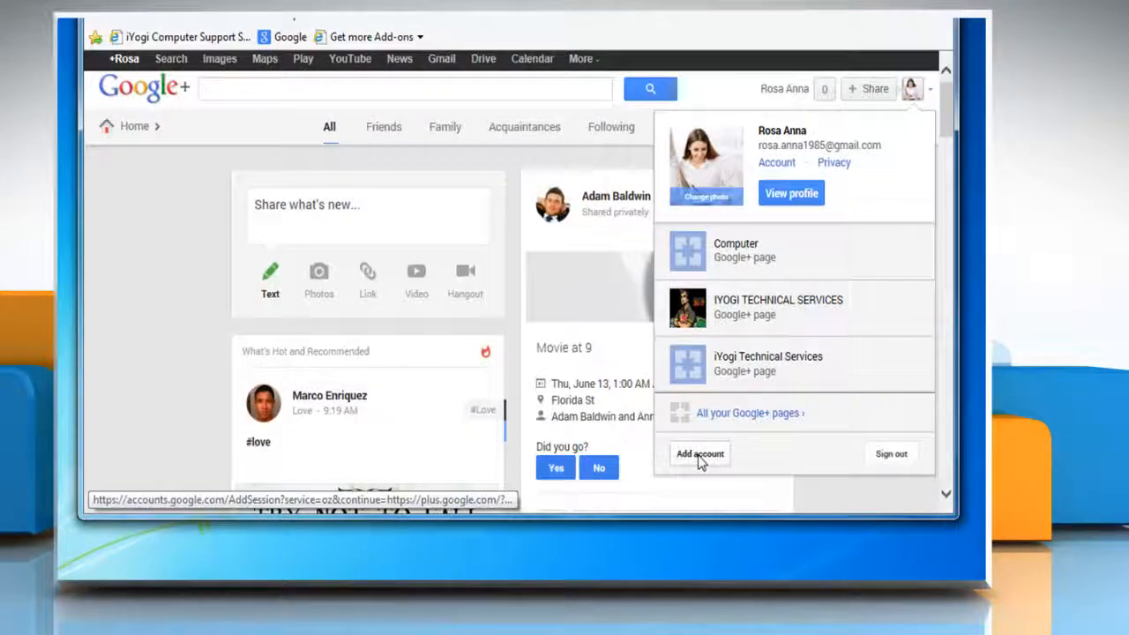
left_click(699, 453)
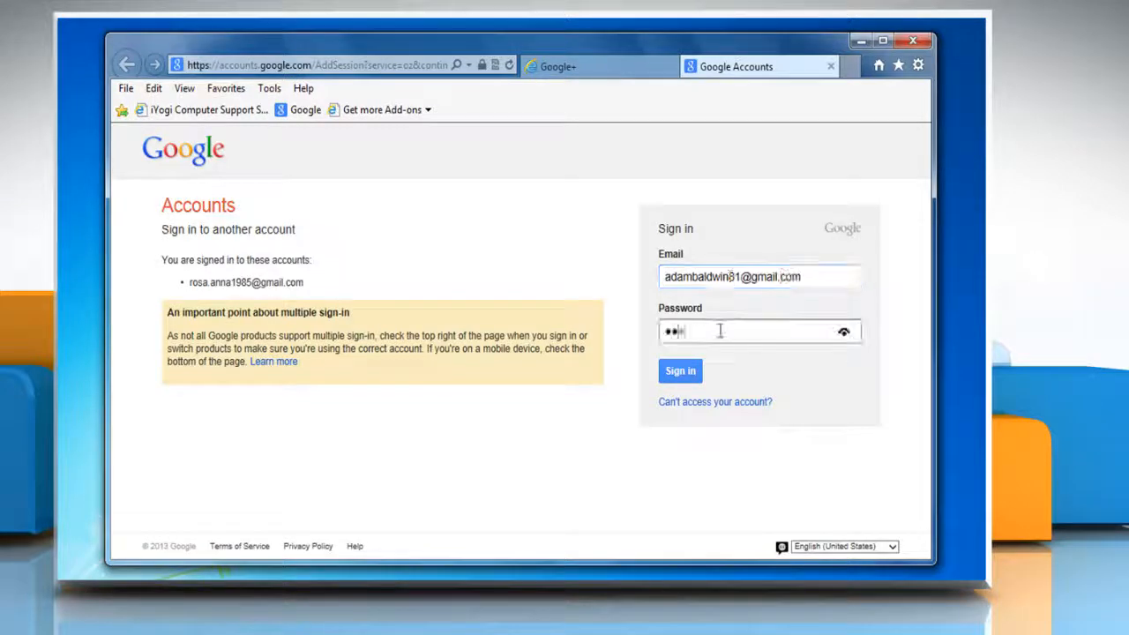
left_click(680, 371)
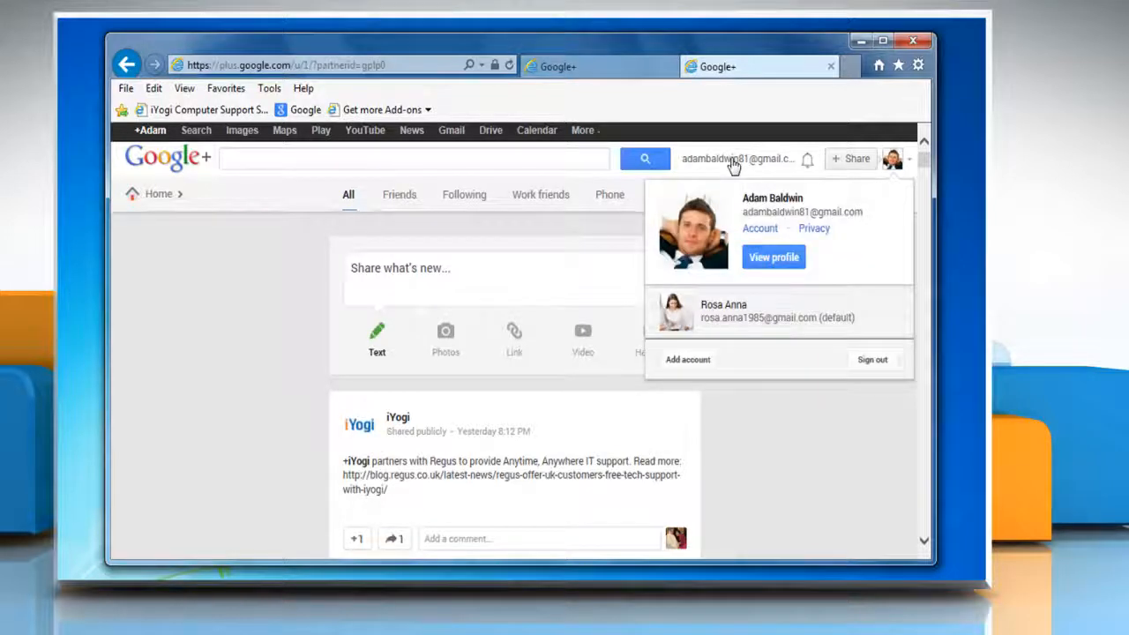
mouse_move(731, 306)
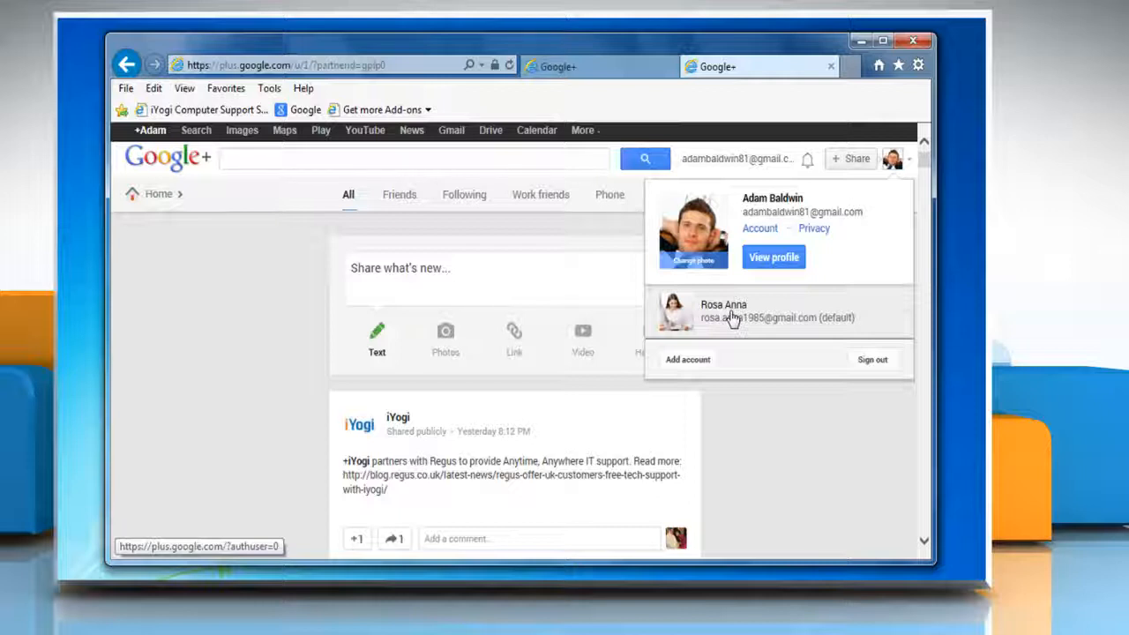
Pick the default first account from the account menu to view its stream in a new tab.
left_click(723, 310)
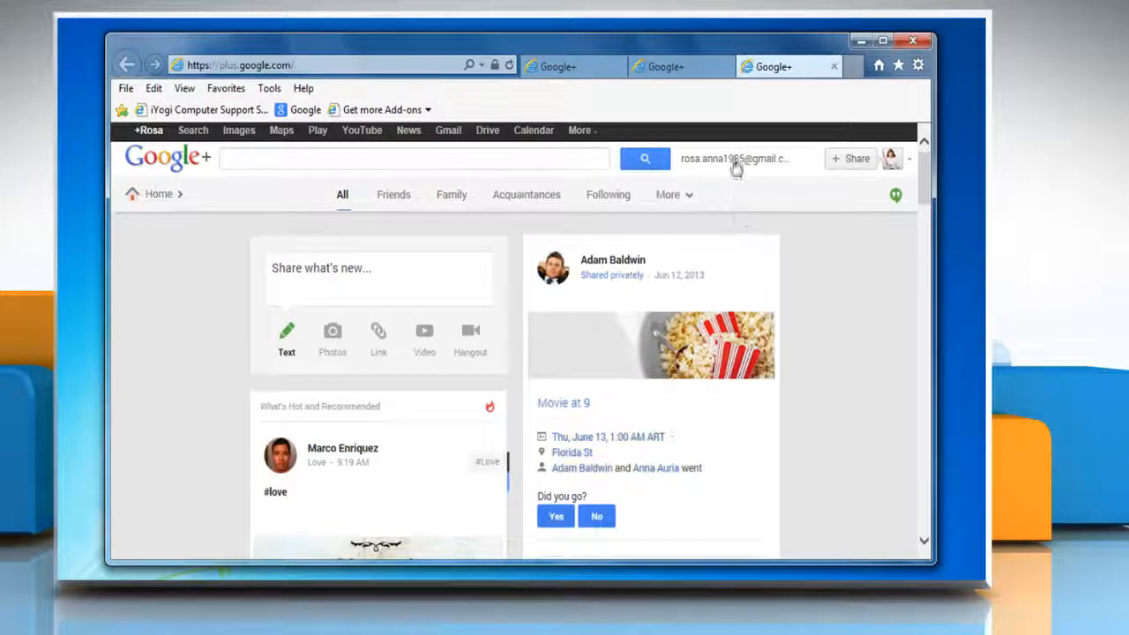